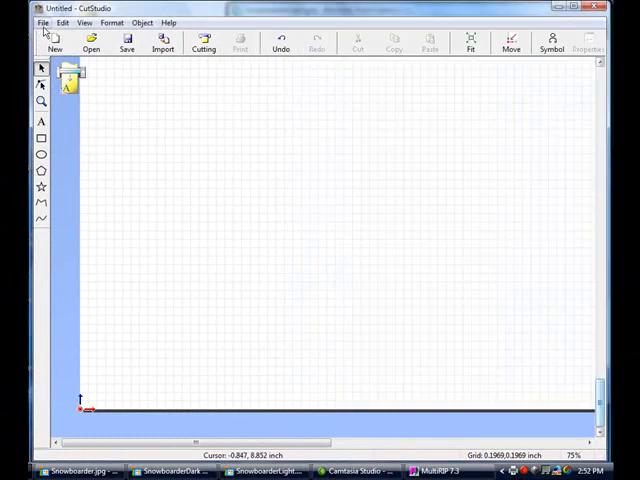
Enable Print and Cut registration marks and import the snowboarder image onto the page.
click(44, 22)
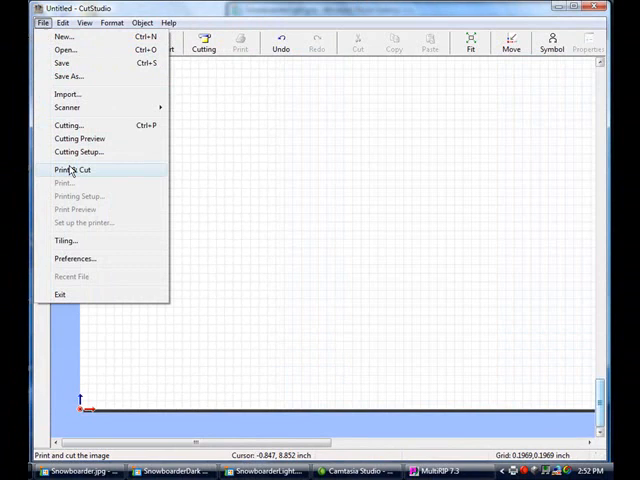
click(72, 168)
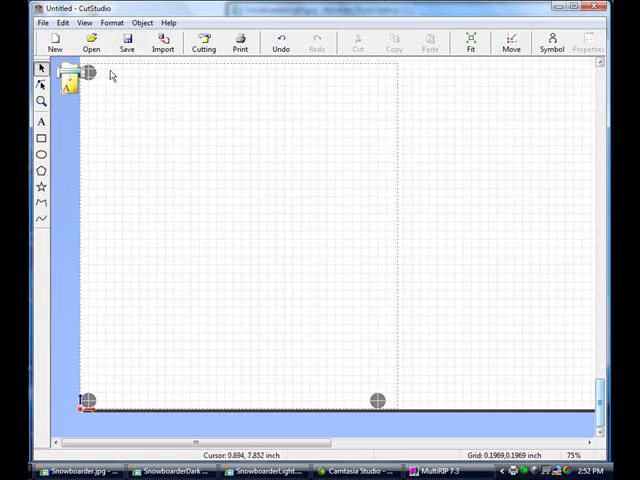
mouse_move(110, 70)
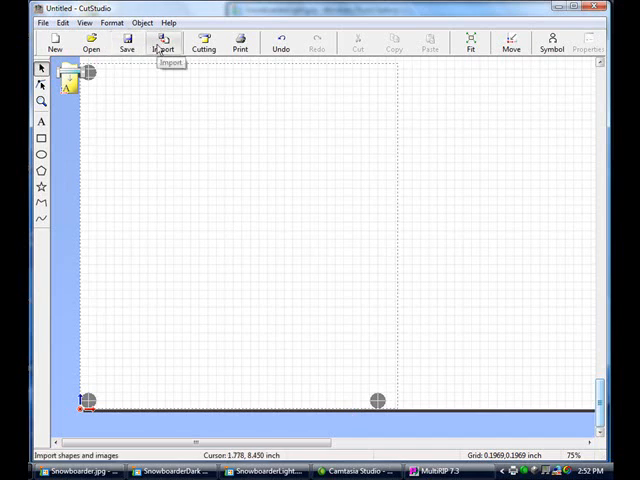
click(162, 42)
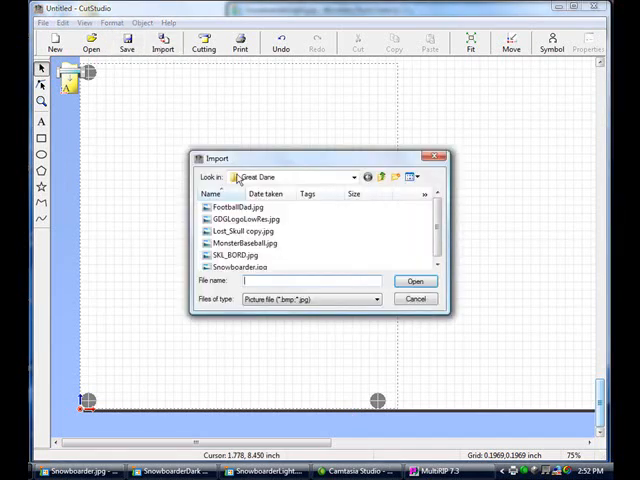
click(416, 280)
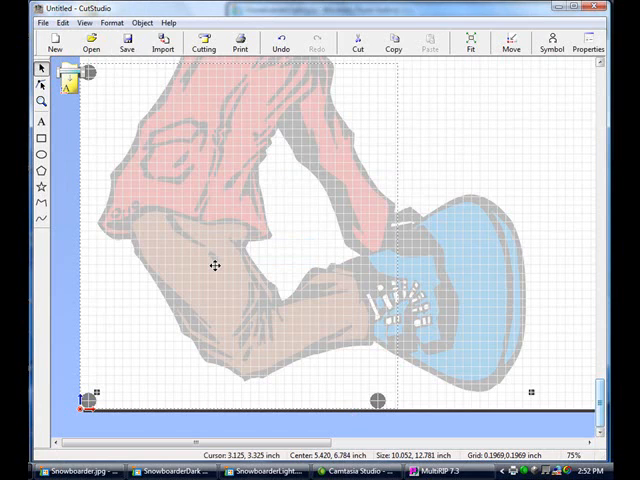
Set the image width to 6.5 inches in Properties with Keep Aspect, giving 8.264 inches tall.
right_click(216, 268)
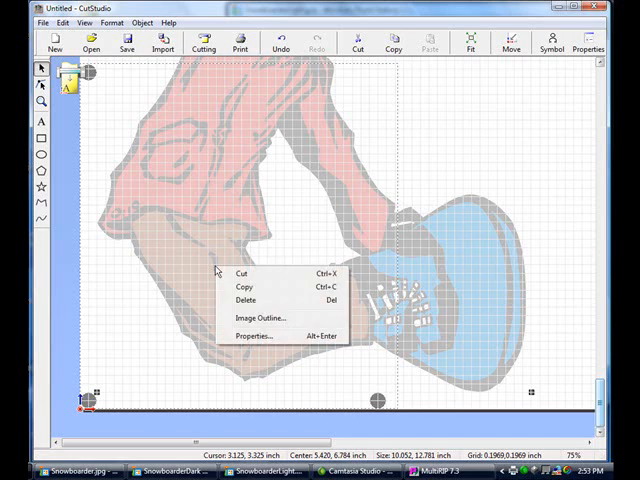
mouse_move(240, 334)
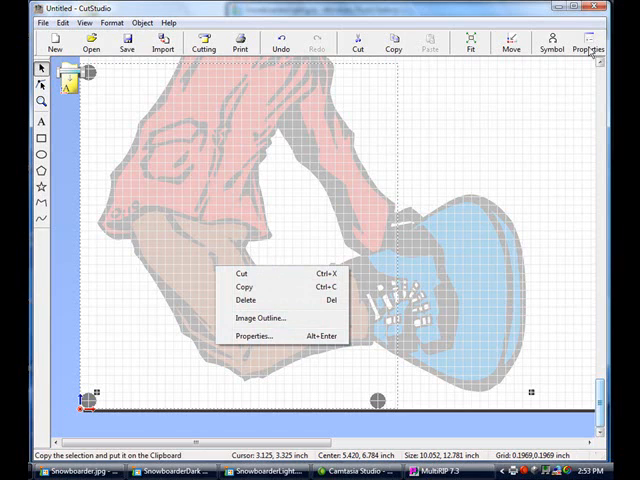
mouse_move(258, 336)
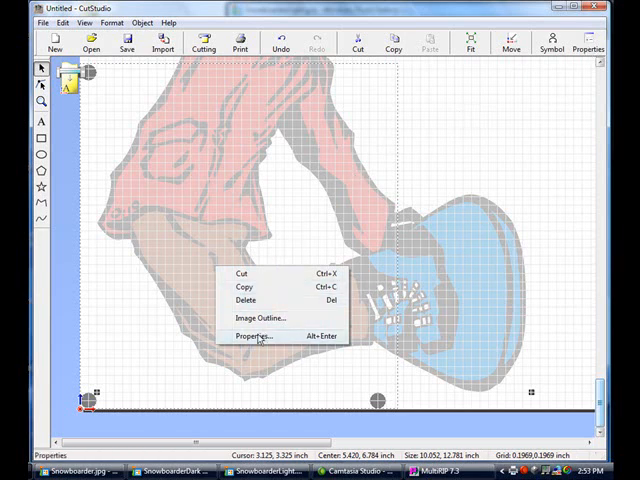
click(262, 336)
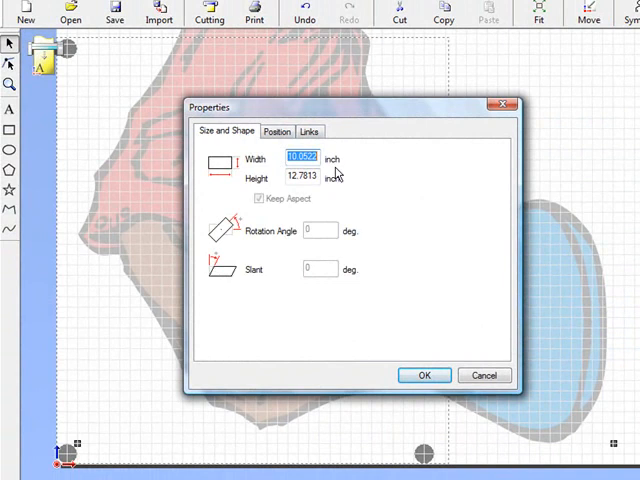
text(6)
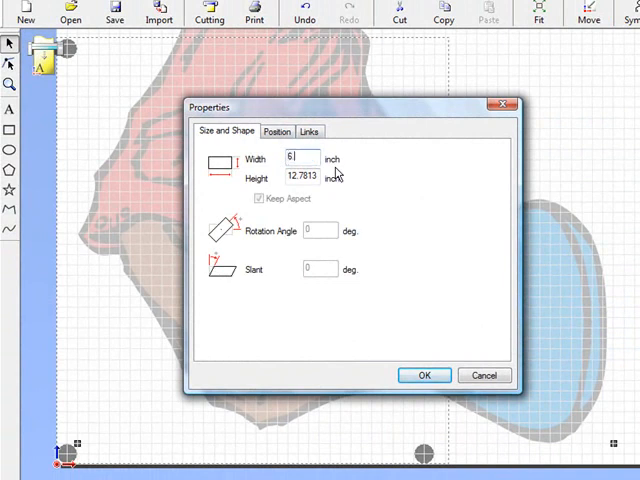
text(6.5)
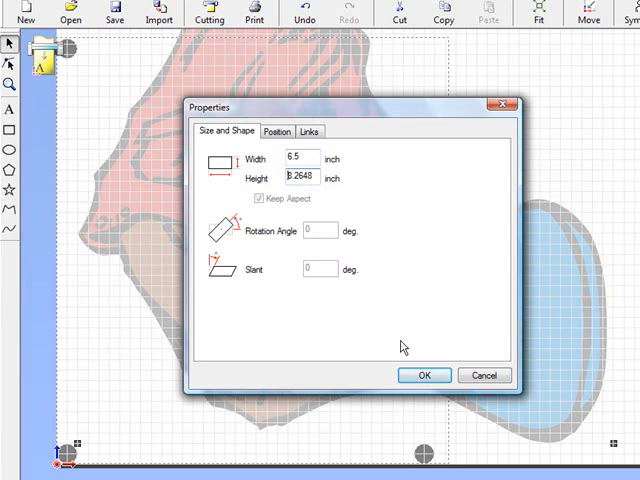
click(422, 376)
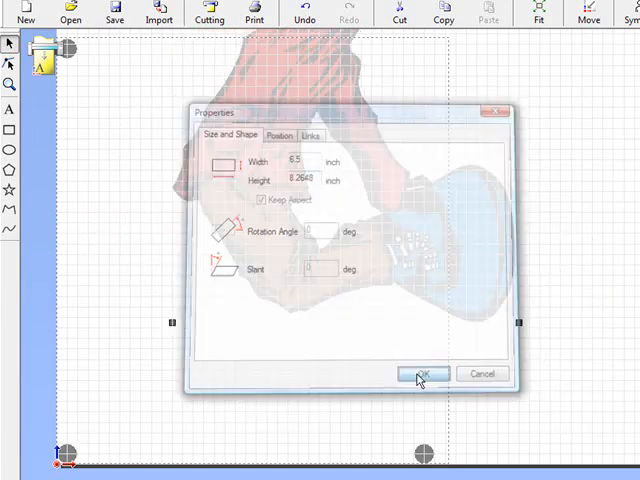
click(422, 372)
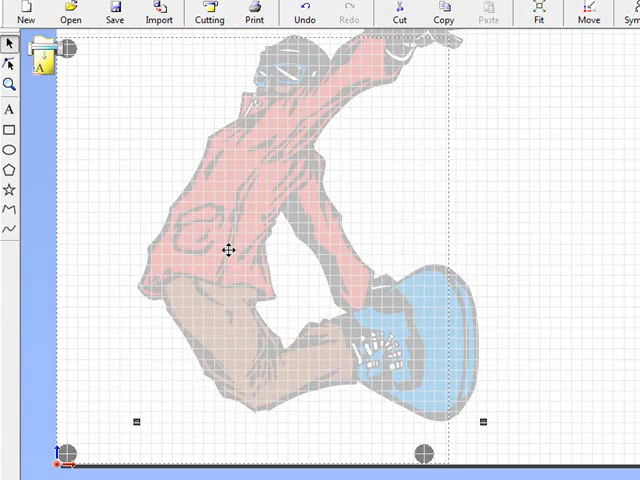
mouse_move(588, 18)
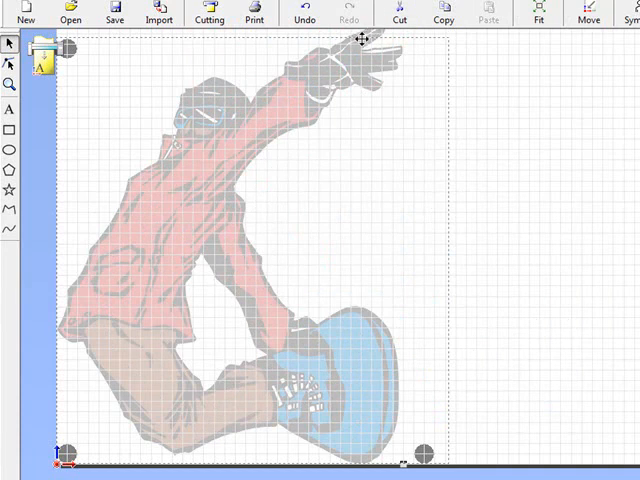
Recheck the image's Properties to confirm it still measures 6.5 by about 8.26 inches.
right_click(360, 40)
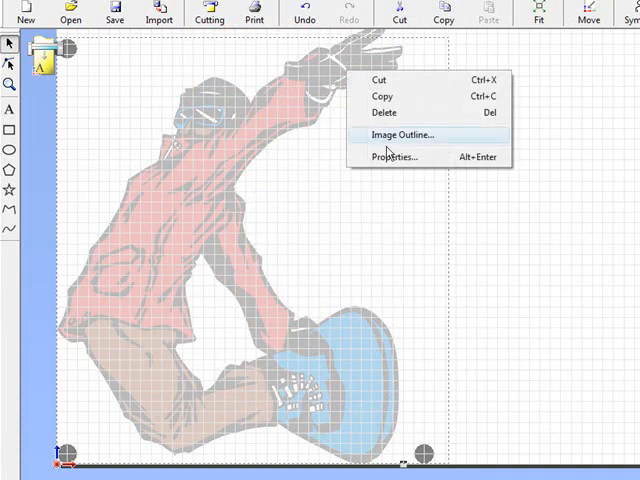
click(392, 156)
text(6)
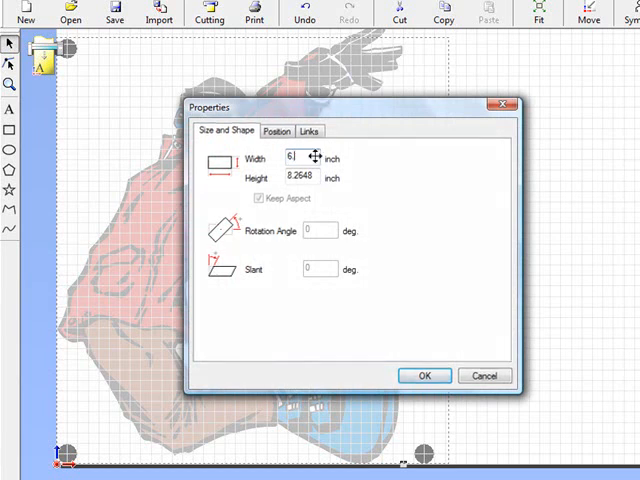
click(424, 376)
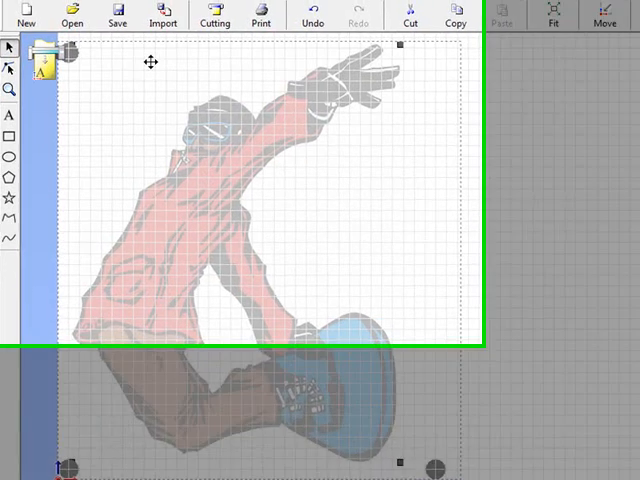
Drop the snowboarder image at the top-left of the page between the registration marks.
click(190, 18)
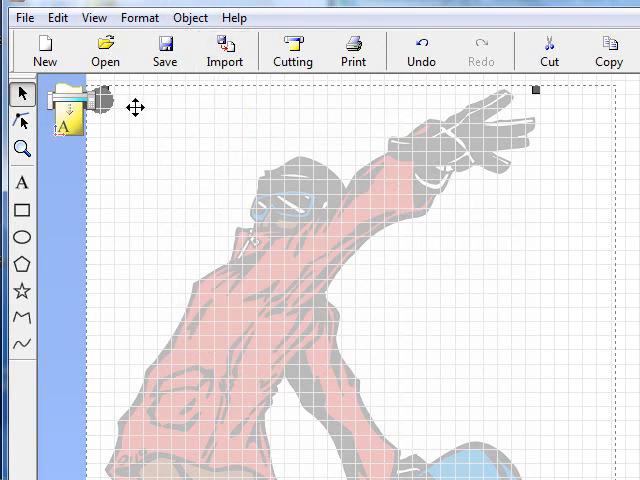
mouse_move(108, 108)
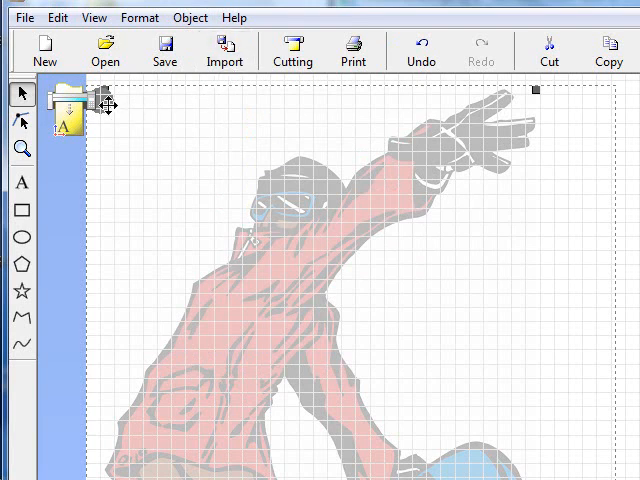
mouse_move(576, 168)
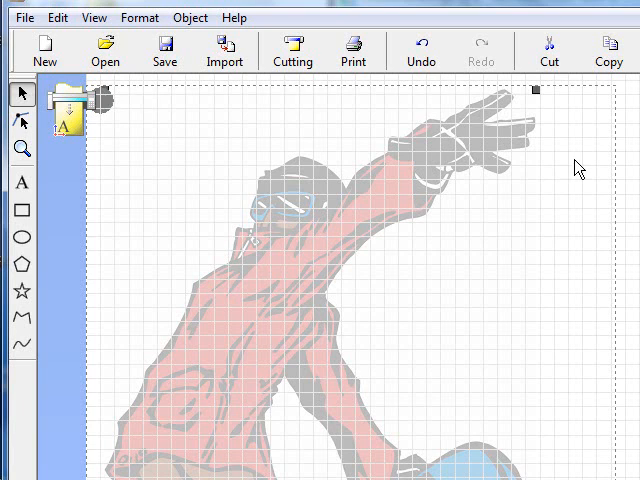
mouse_move(590, 140)
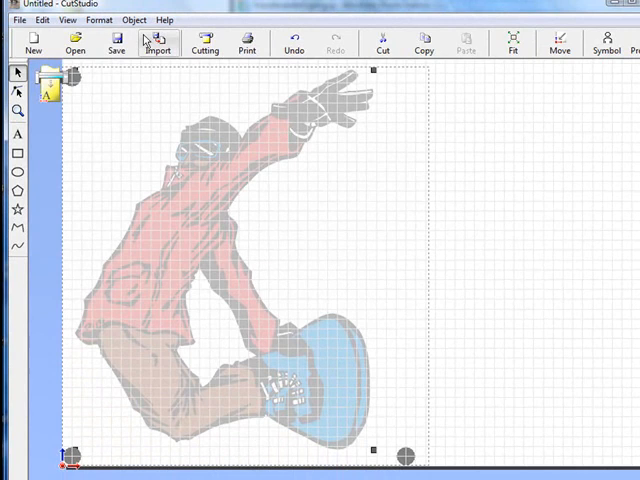
Run Image Outline, tune the density toward Dark for a solid silhouette, and extract contour lines.
click(132, 20)
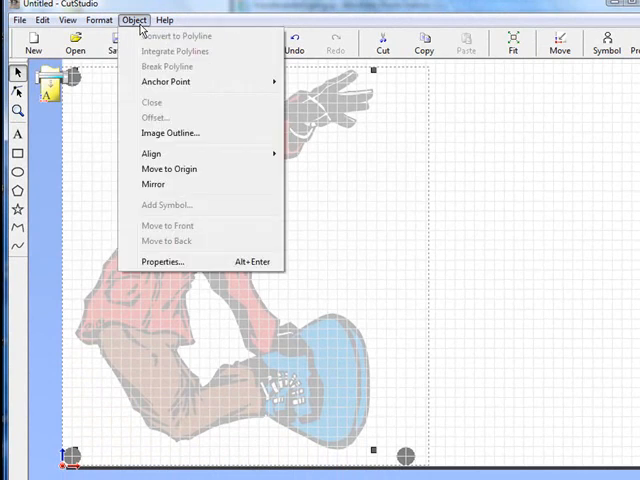
click(170, 132)
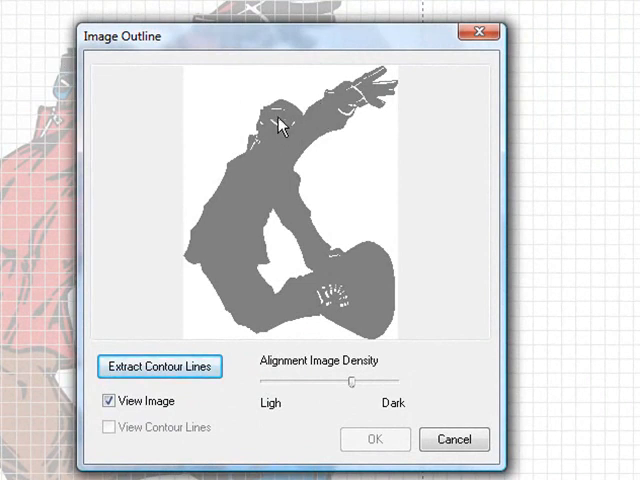
mouse_move(284, 124)
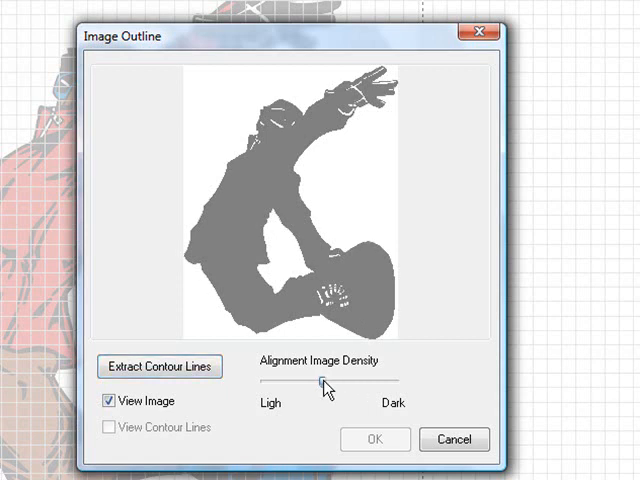
drag(324, 384, 304, 384)
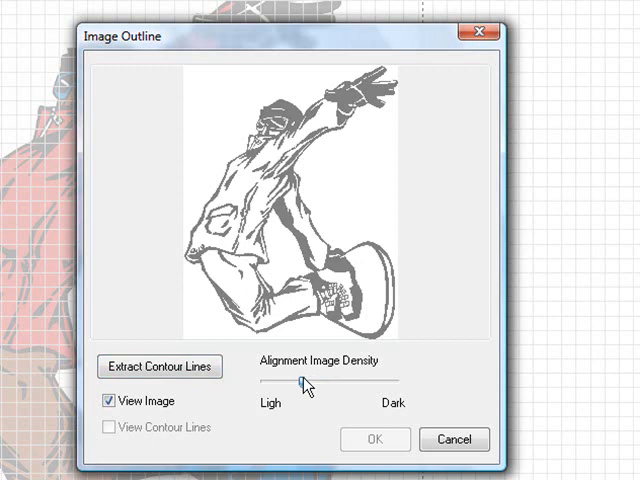
drag(304, 380, 360, 380)
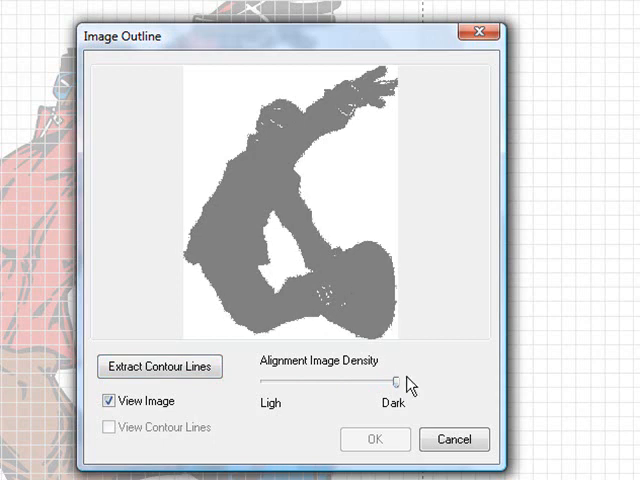
drag(400, 382, 388, 382)
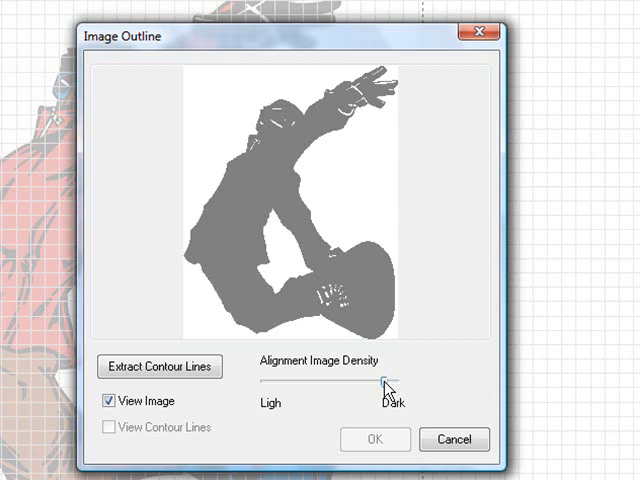
click(160, 366)
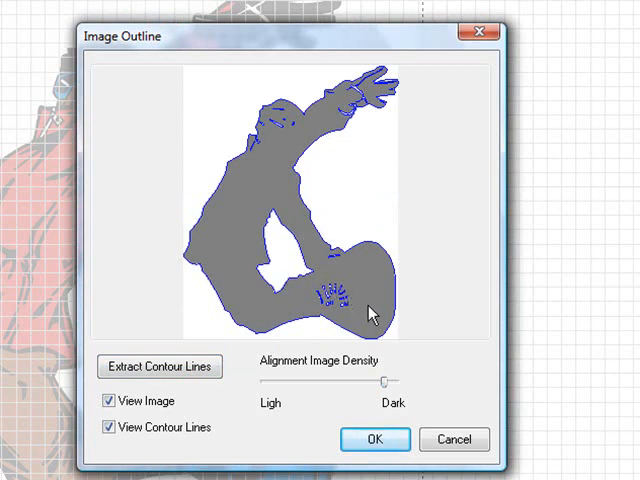
Accept the traced contour outline onto the page around the snowboarder.
click(374, 440)
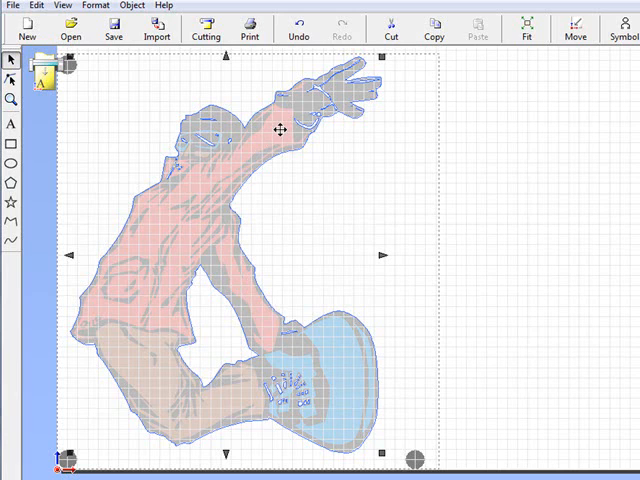
Break the traced polyline into separate contour paths via Object > Break Polyline.
click(132, 4)
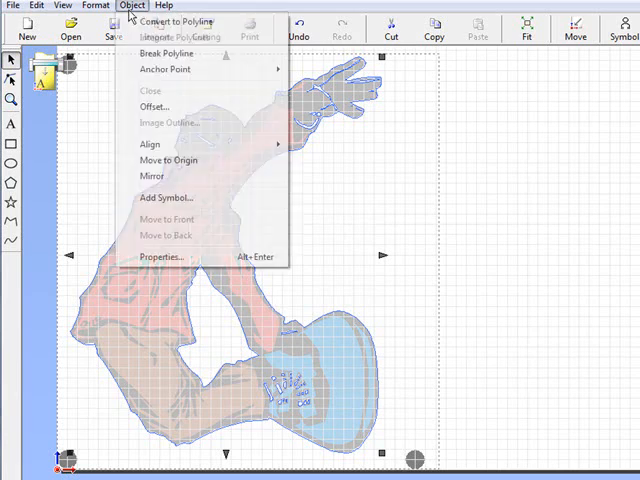
mouse_move(168, 52)
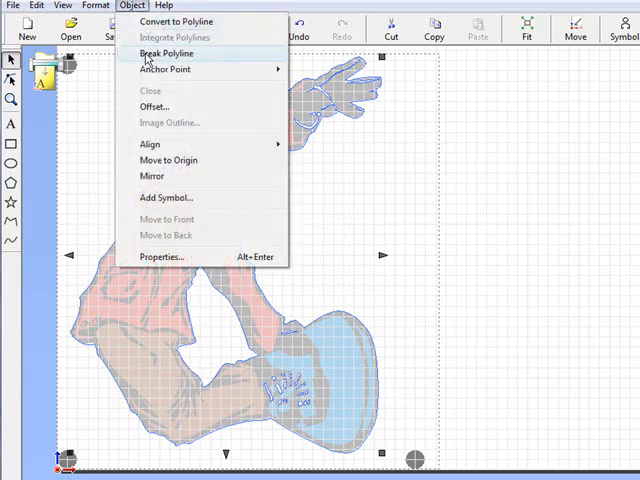
click(168, 52)
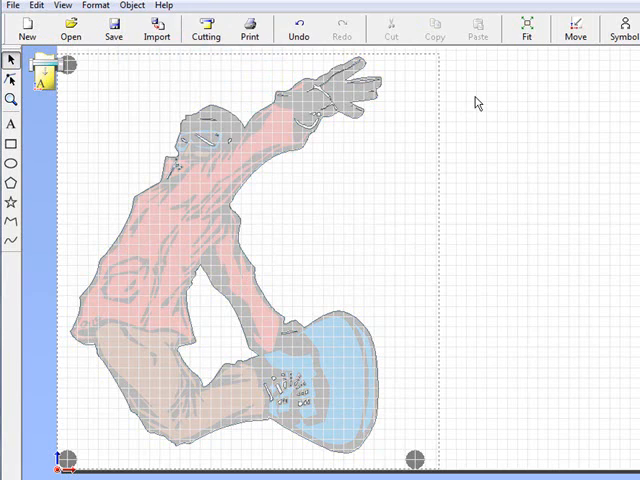
mouse_move(462, 56)
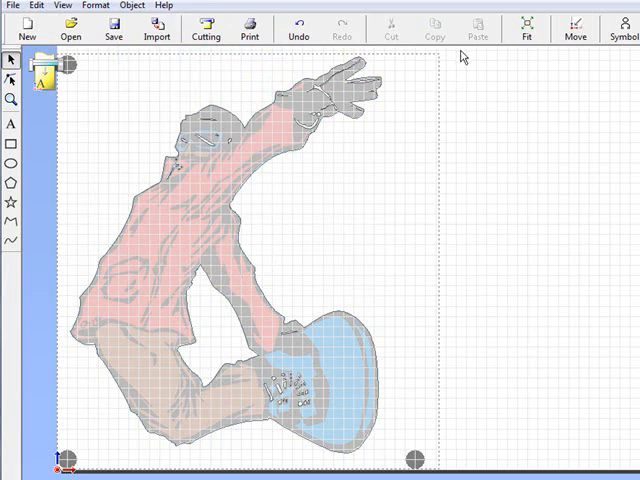
mouse_move(460, 64)
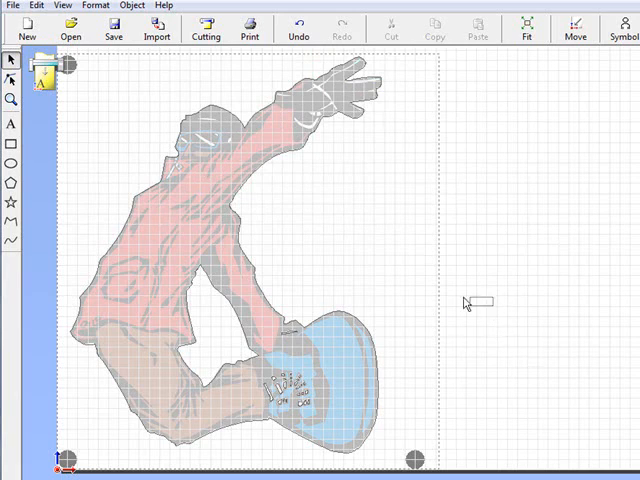
drag(476, 302, 212, 424)
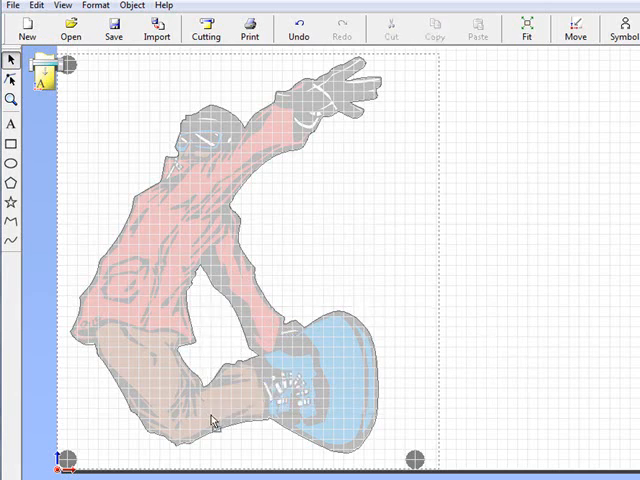
mouse_move(272, 352)
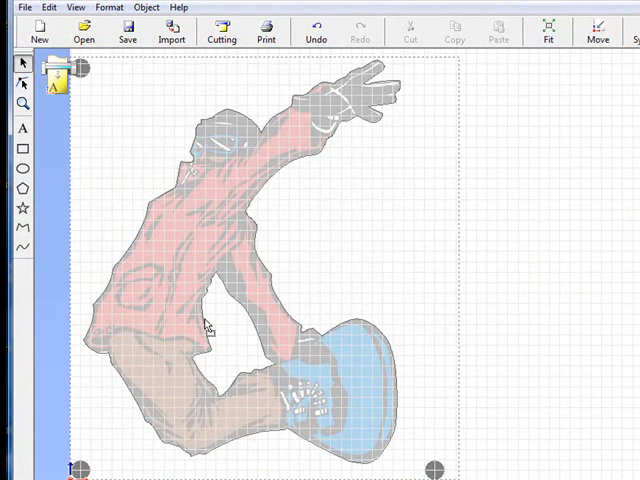
mouse_move(436, 246)
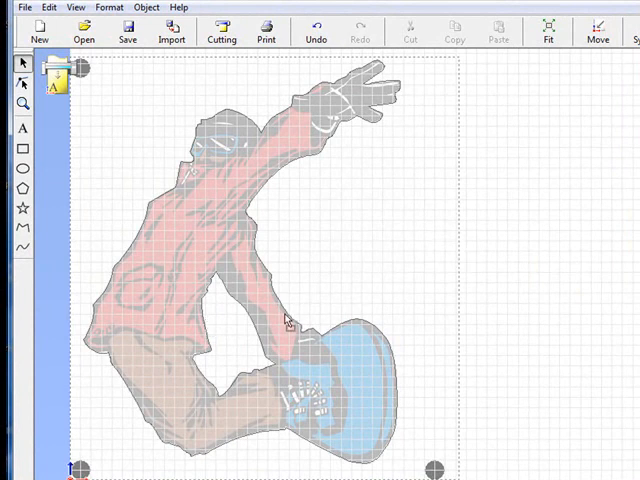
Apply a 0.05-inch Outside offset to the selected snowboarder outline.
click(284, 318)
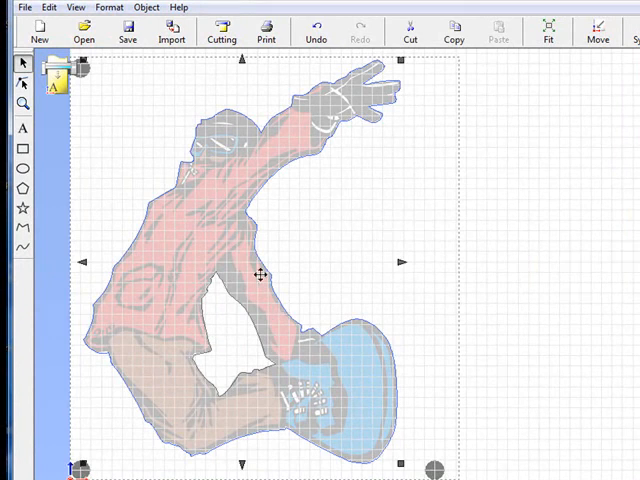
click(146, 8)
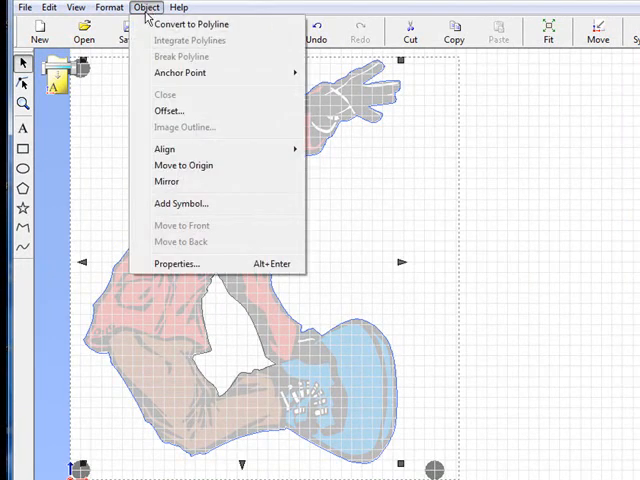
click(168, 110)
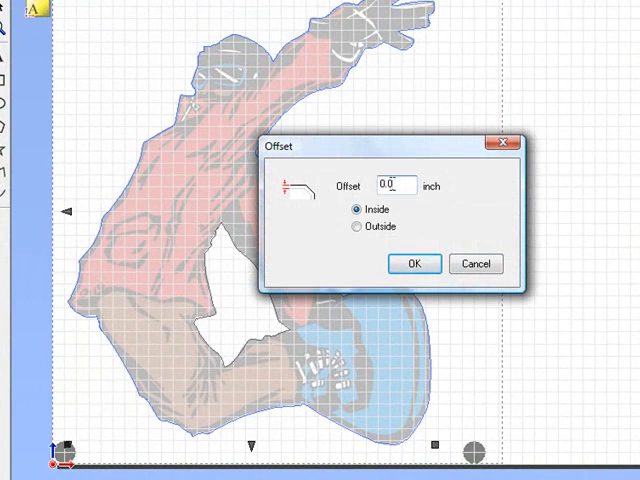
text(0.05)
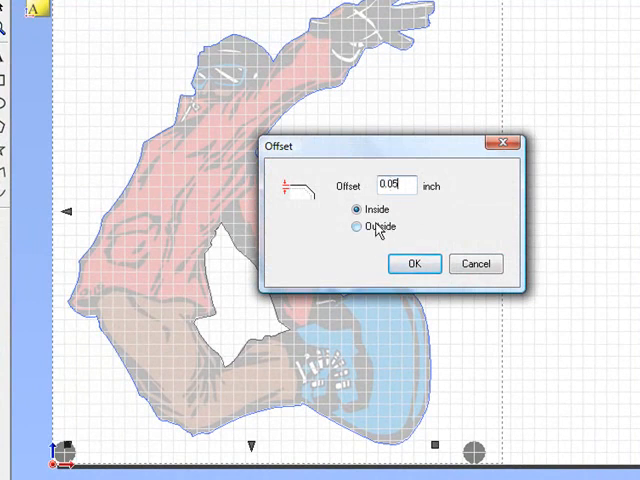
click(356, 226)
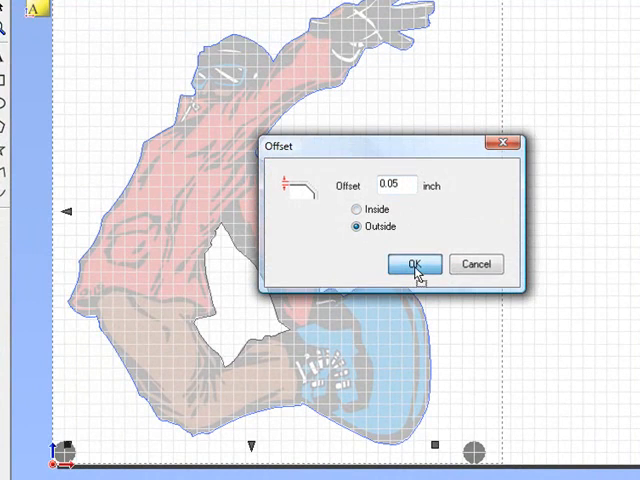
click(412, 264)
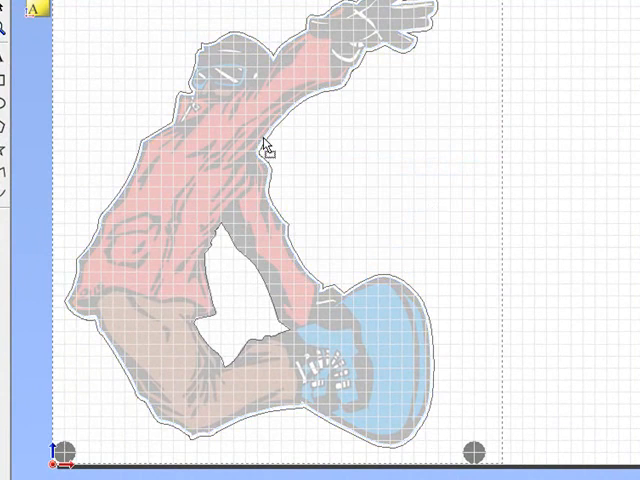
mouse_move(278, 188)
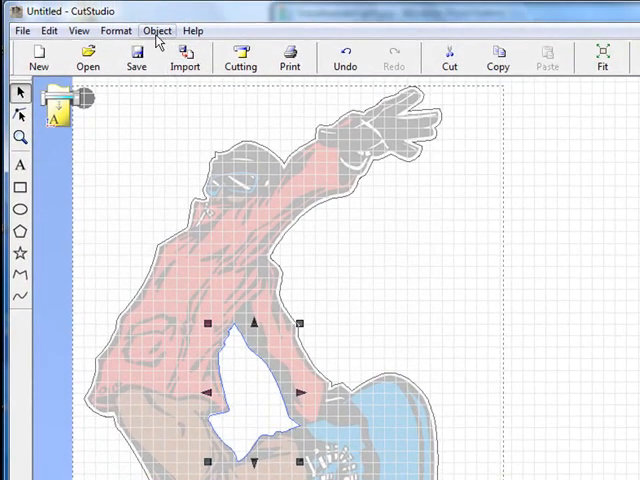
Apply a 0.05-inch Inside offset to the enclosed opening within the figure.
click(156, 30)
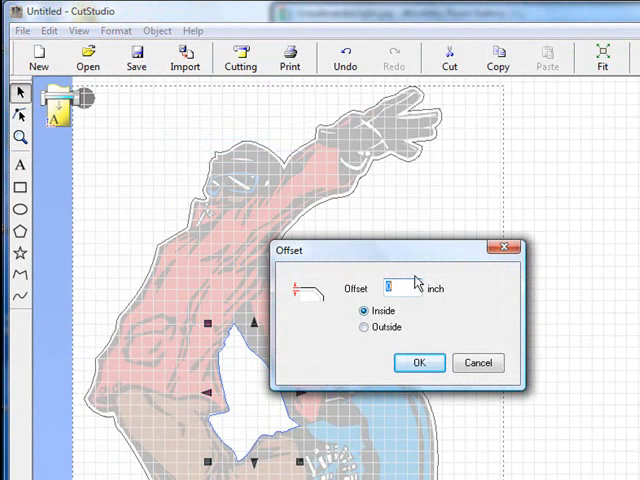
text(0.05)
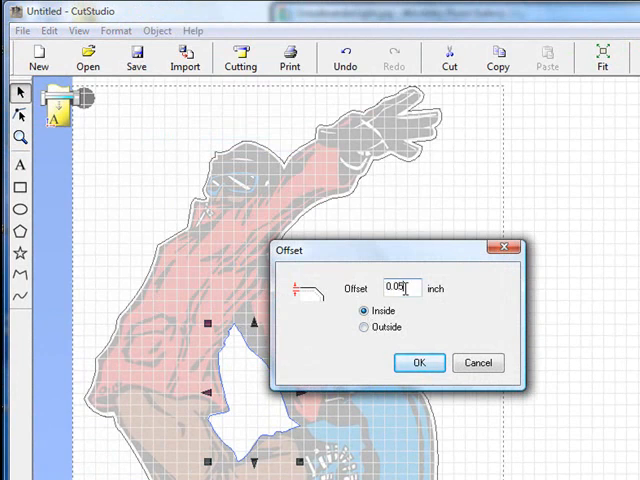
click(418, 362)
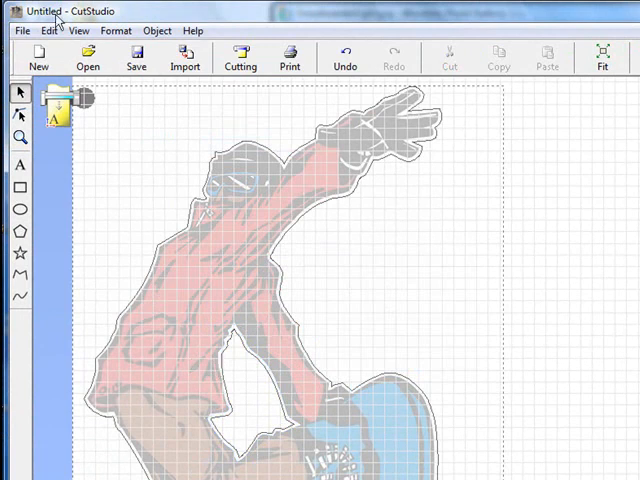
In the printer's Advanced properties, choose the NTSC 1953 RGB source profile.
click(20, 30)
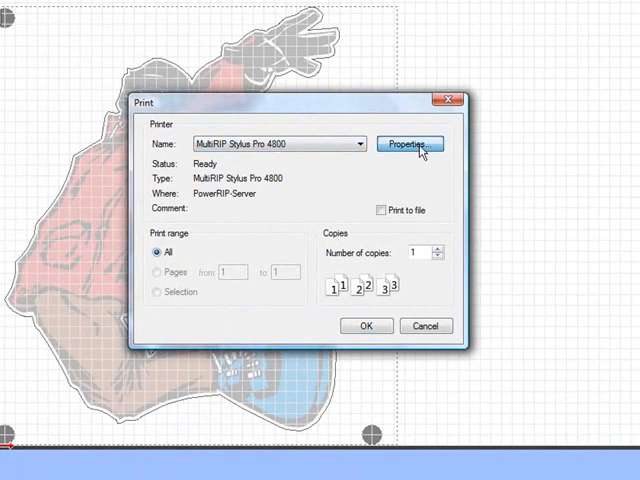
click(410, 144)
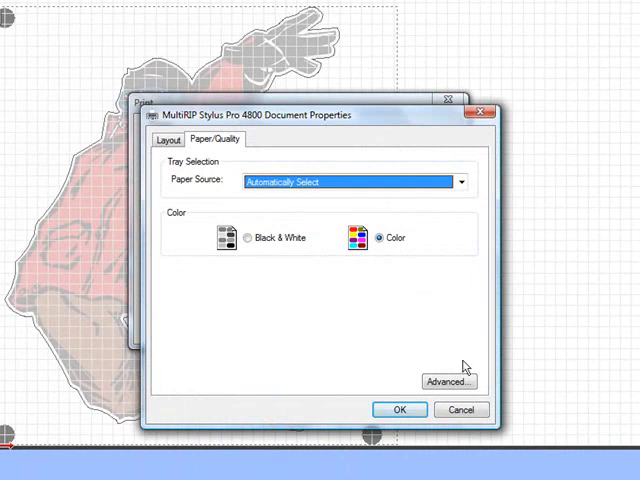
click(448, 380)
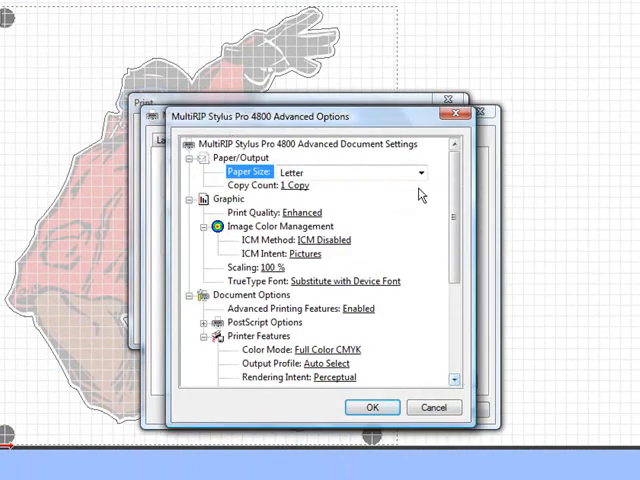
click(420, 172)
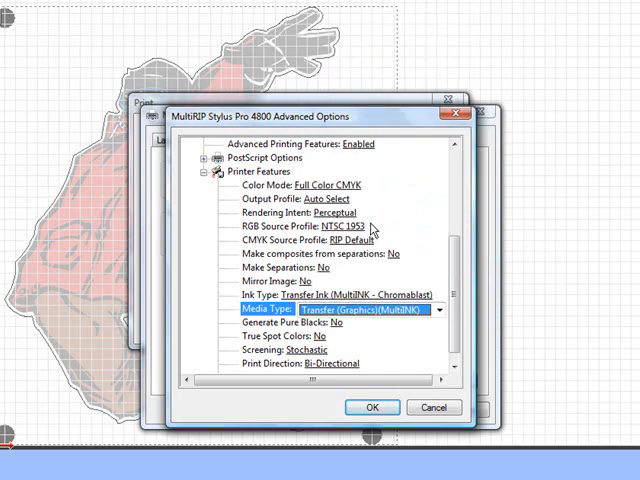
click(338, 226)
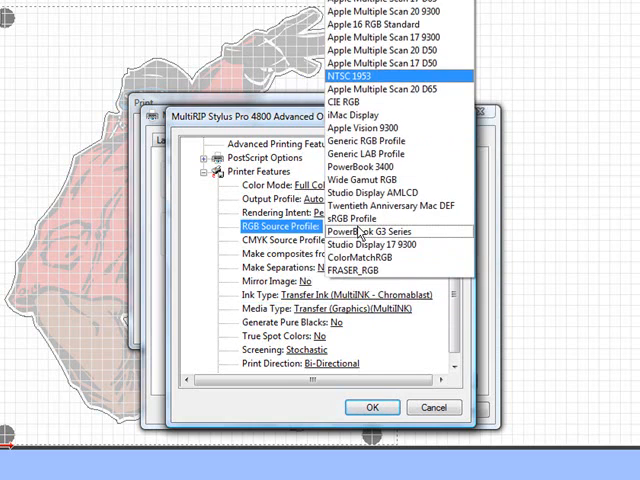
click(348, 74)
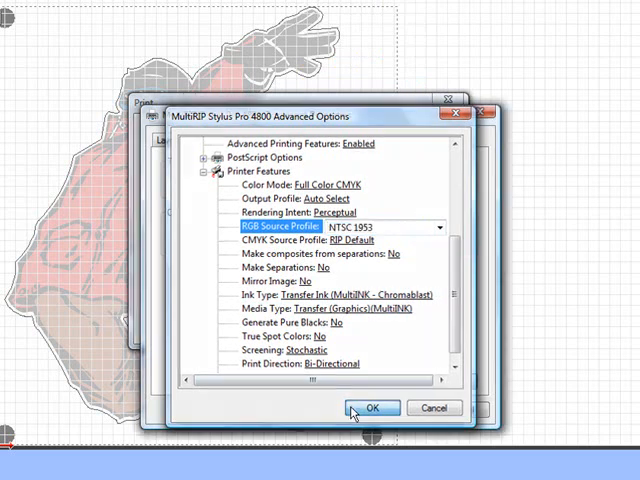
Confirm the print options and send the job to the MultiRIP Stylus Pro 4800.
click(372, 408)
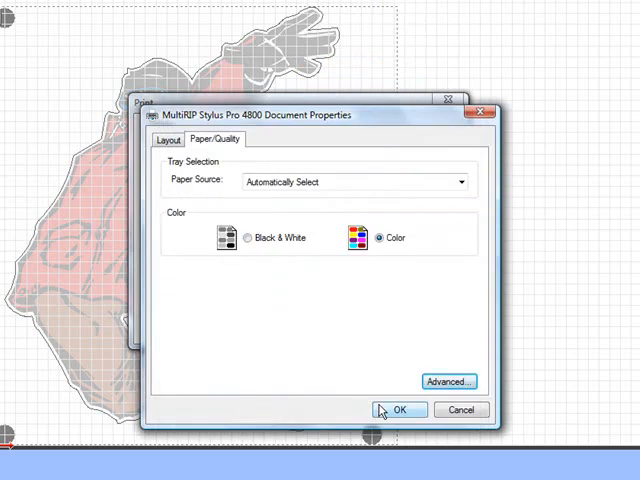
click(400, 408)
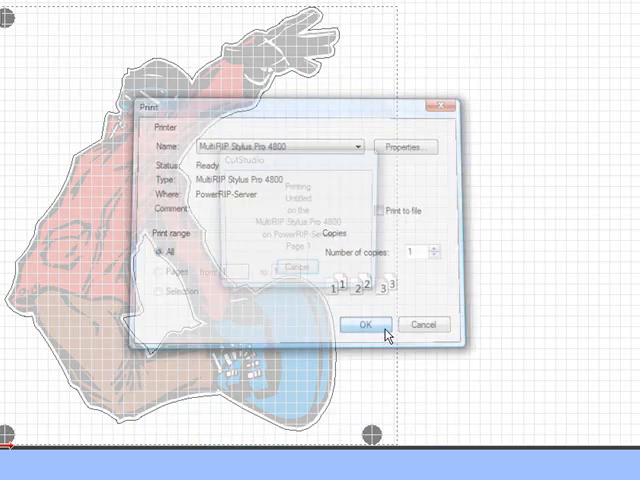
click(364, 324)
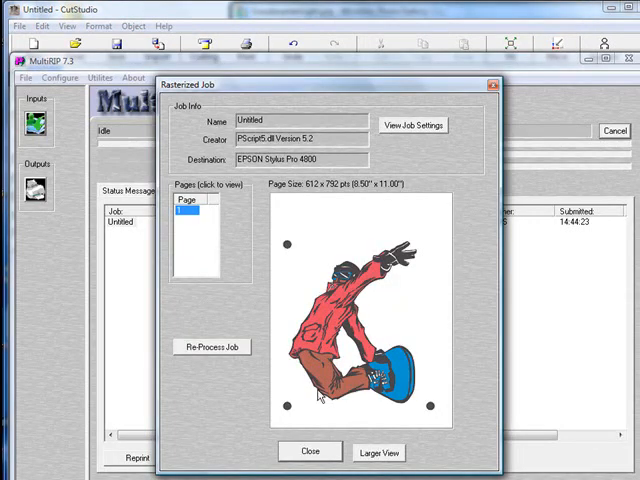
mouse_move(284, 284)
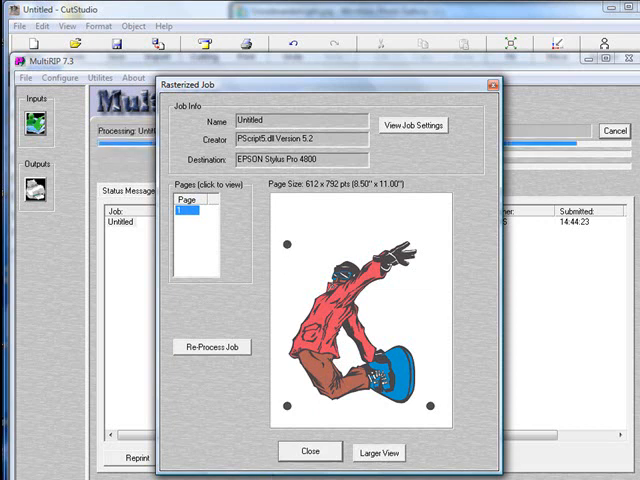
Return to the CutStudio drawing and bring up the Cutting dialog for the Roland GX-24.
click(310, 452)
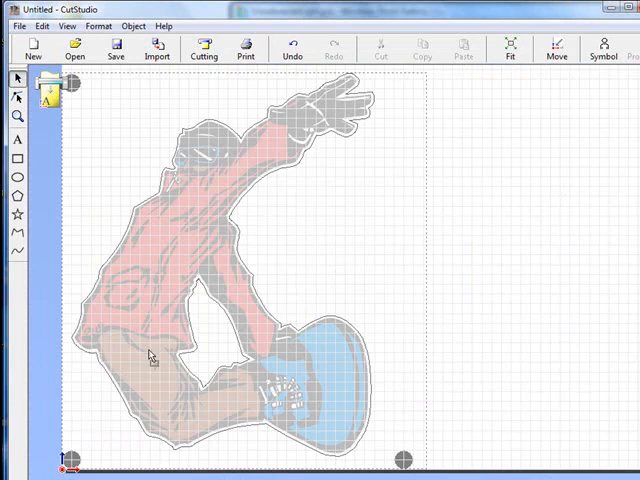
mouse_move(204, 48)
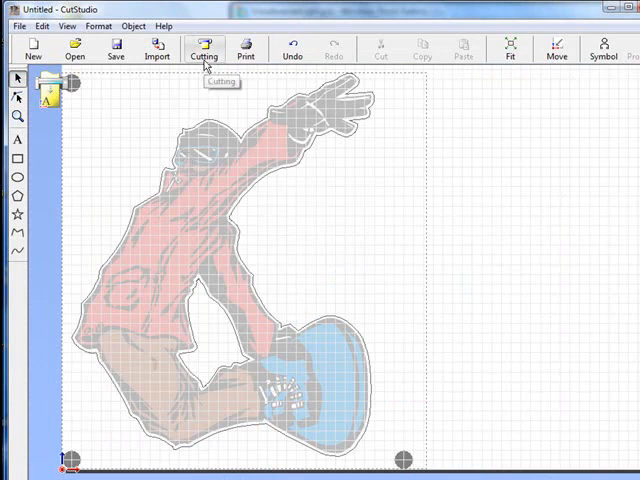
click(204, 48)
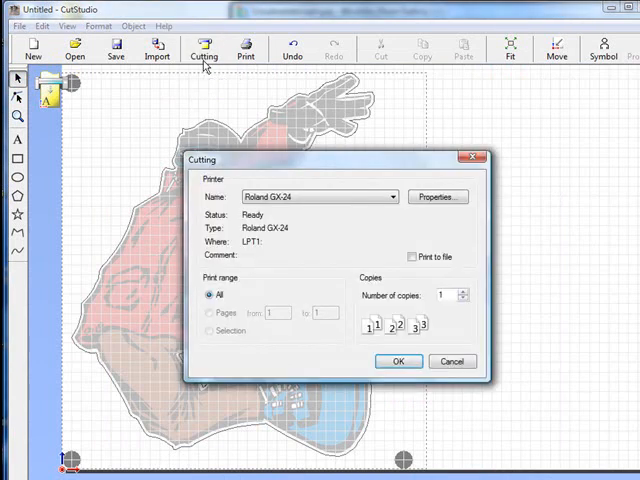